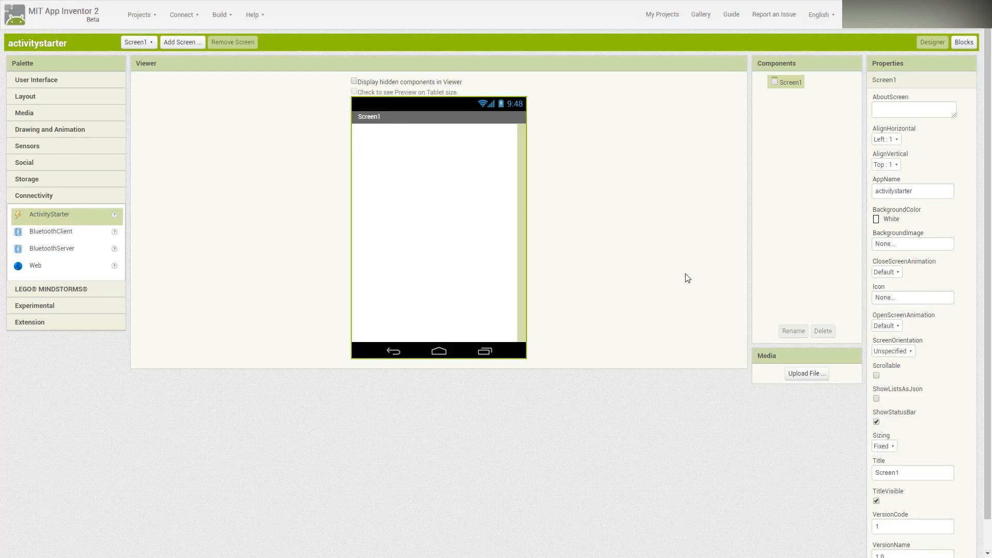
mouse_move(57, 81)
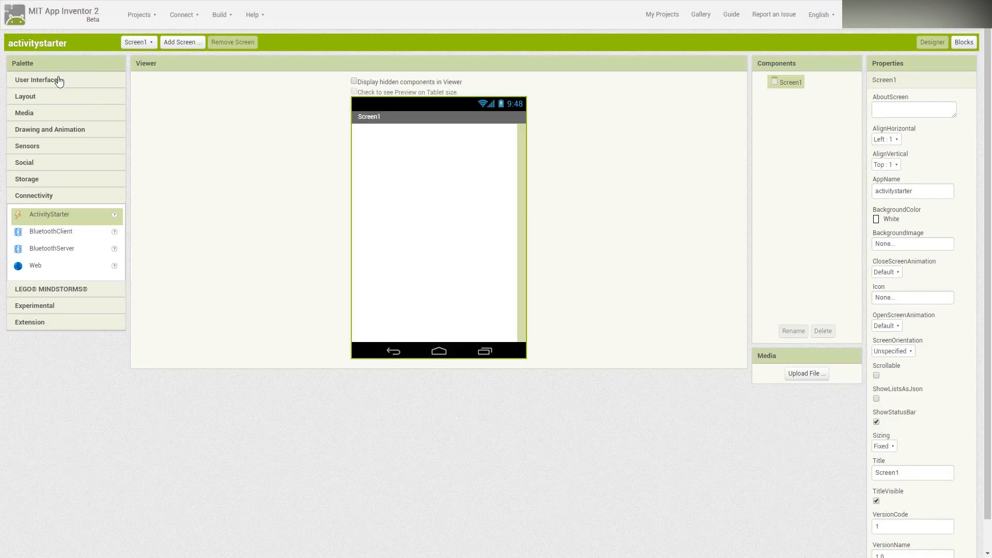
Place a TextBox with two Buttons beneath it on Screen1 from the User Interface palette.
left_click(36, 80)
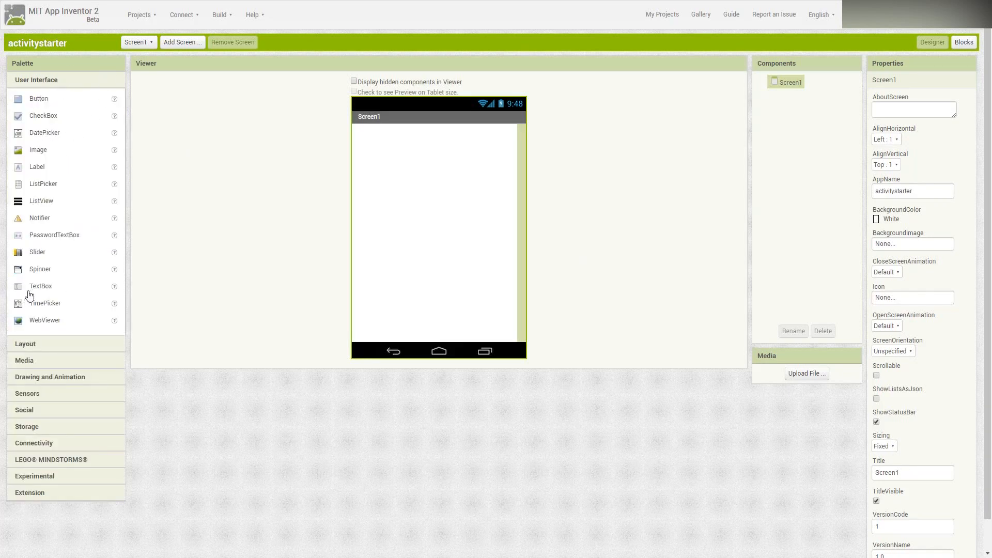
left_click_drag(40, 287, 402, 134)
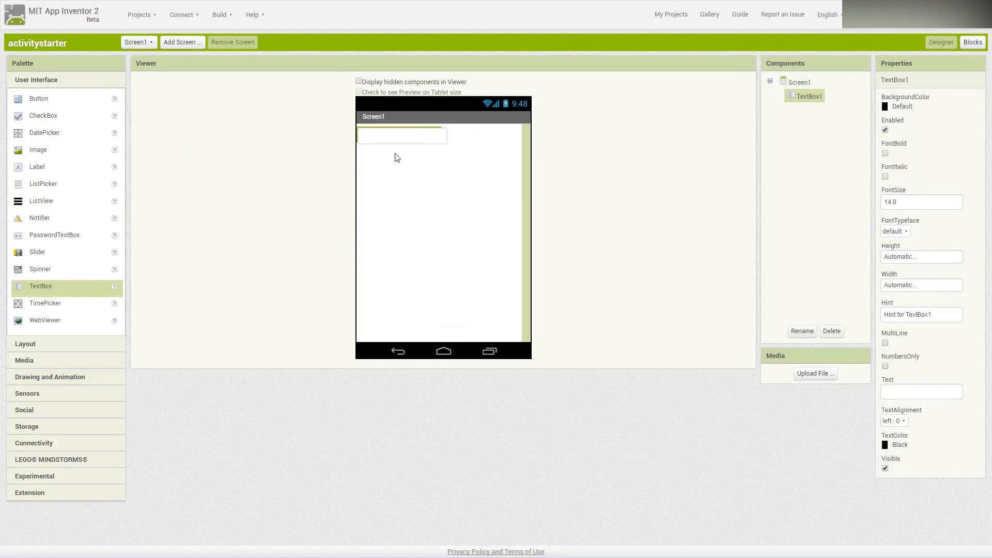
mouse_move(421, 140)
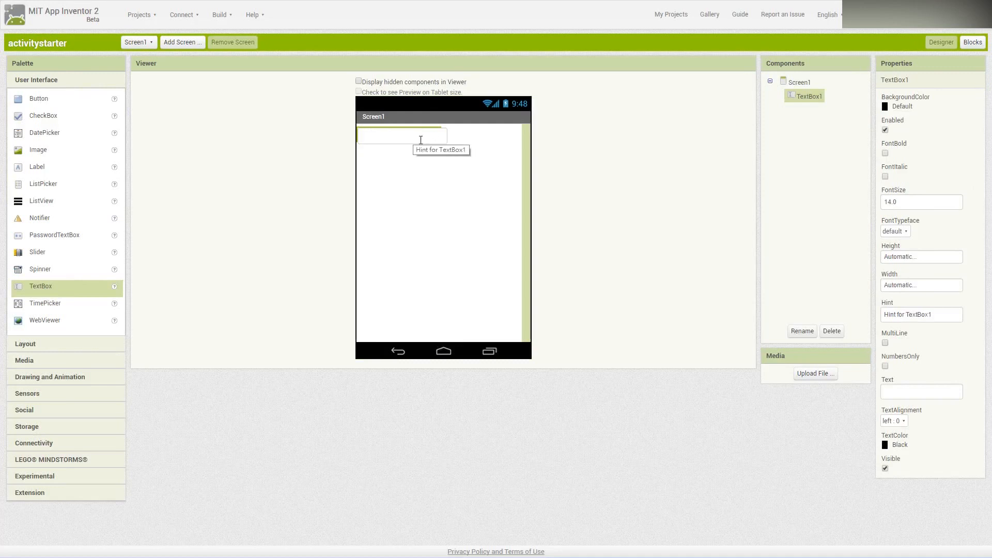
mouse_move(68, 134)
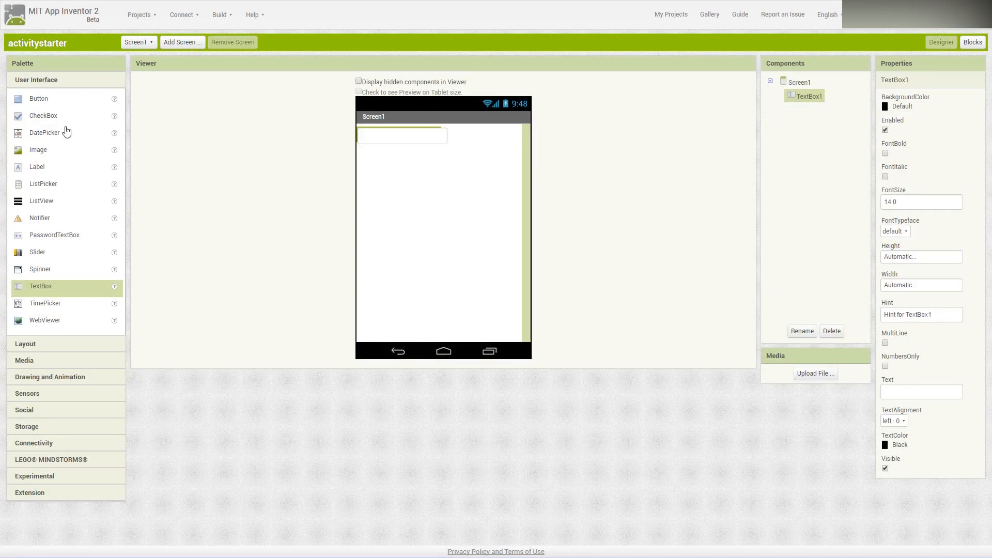
left_click_drag(38, 98, 383, 152)
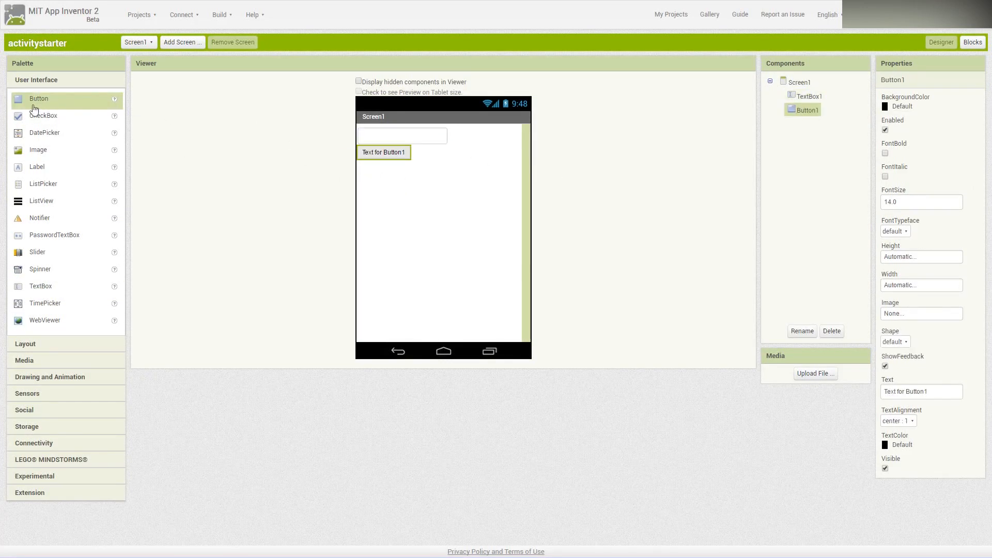
left_click_drag(38, 98, 383, 170)
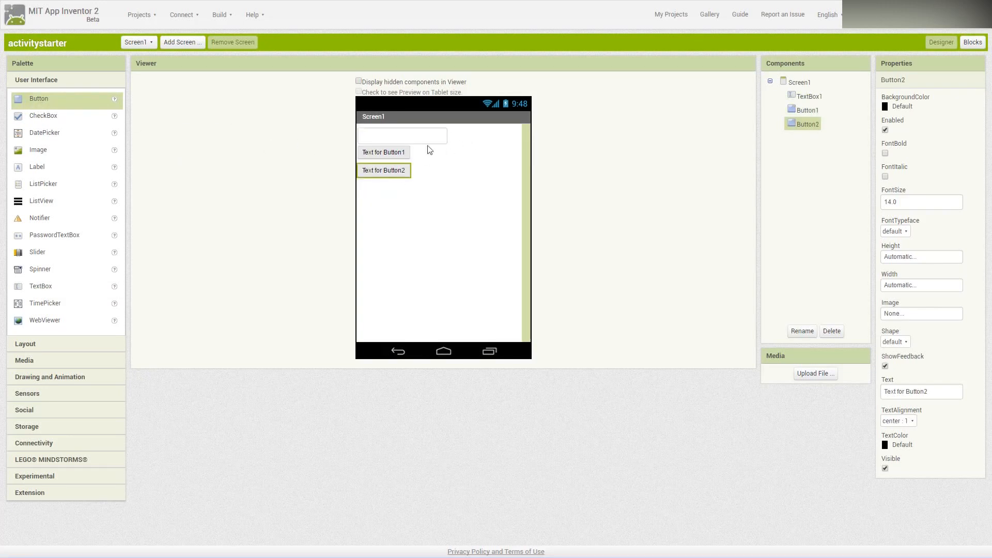
left_click(384, 152)
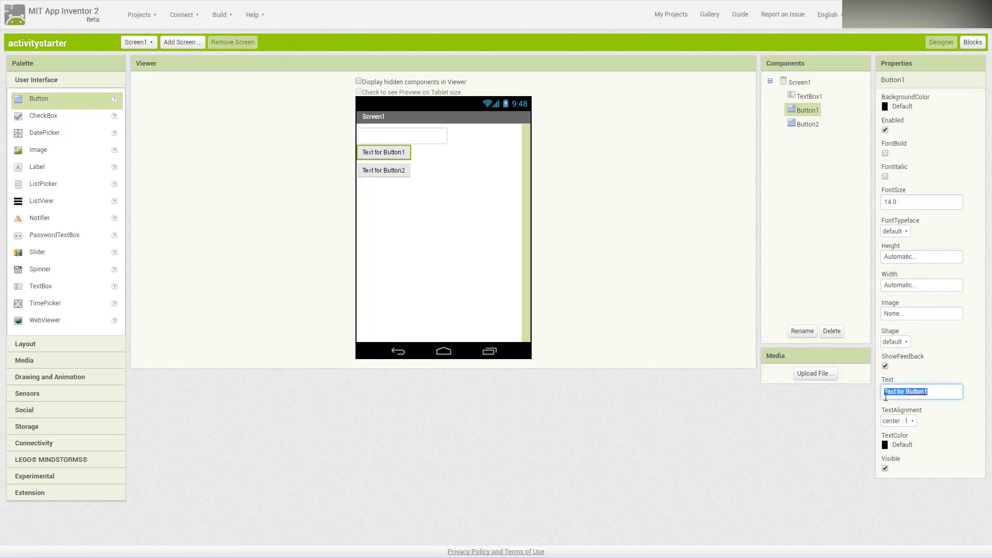
Set Button1's Text to 'Search' and Button2's Text to 'Google!'.
type("Search")
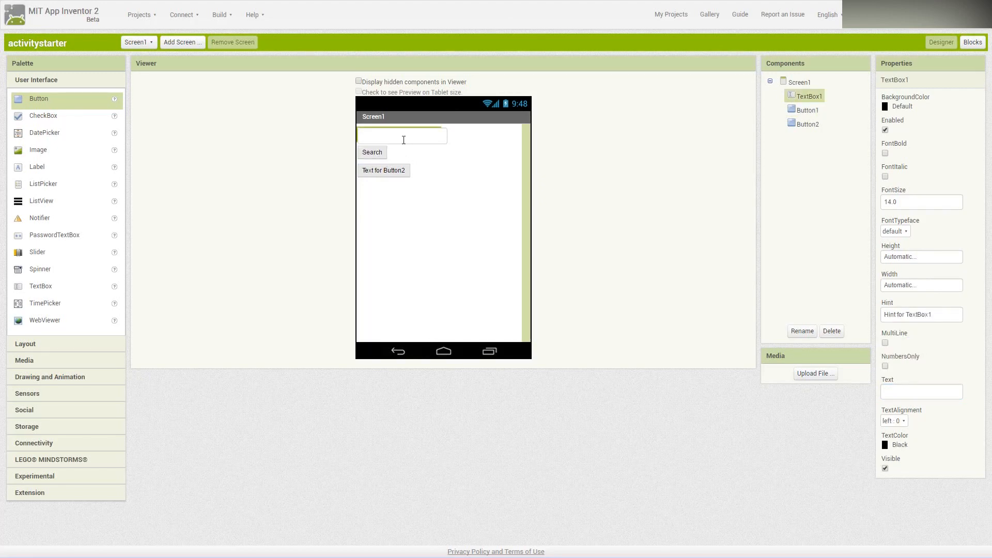
mouse_move(407, 142)
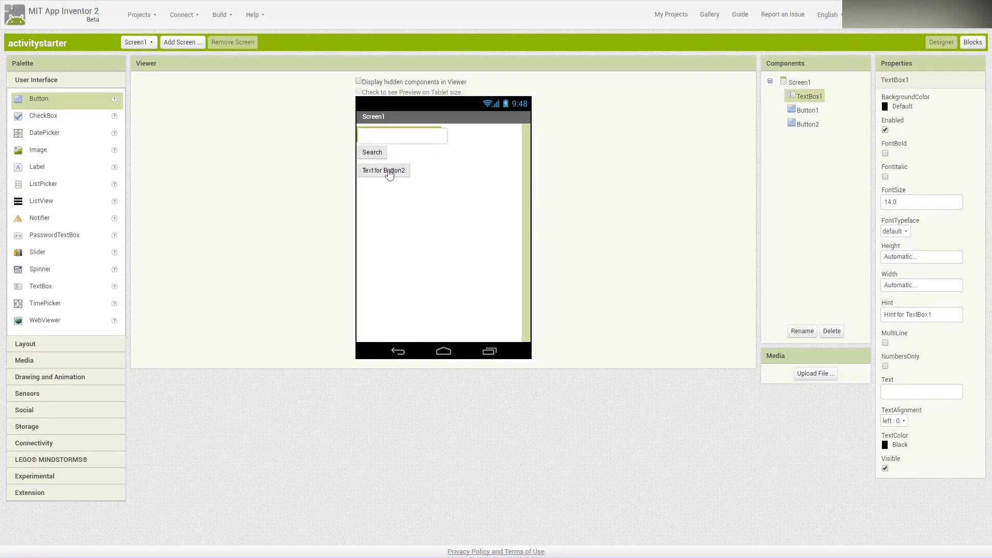
left_click(383, 170)
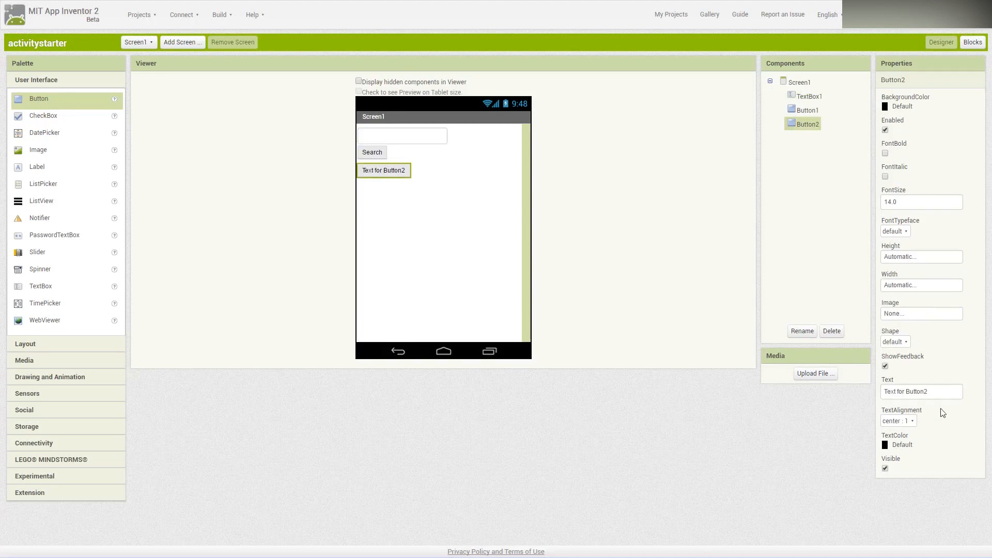
type("G")
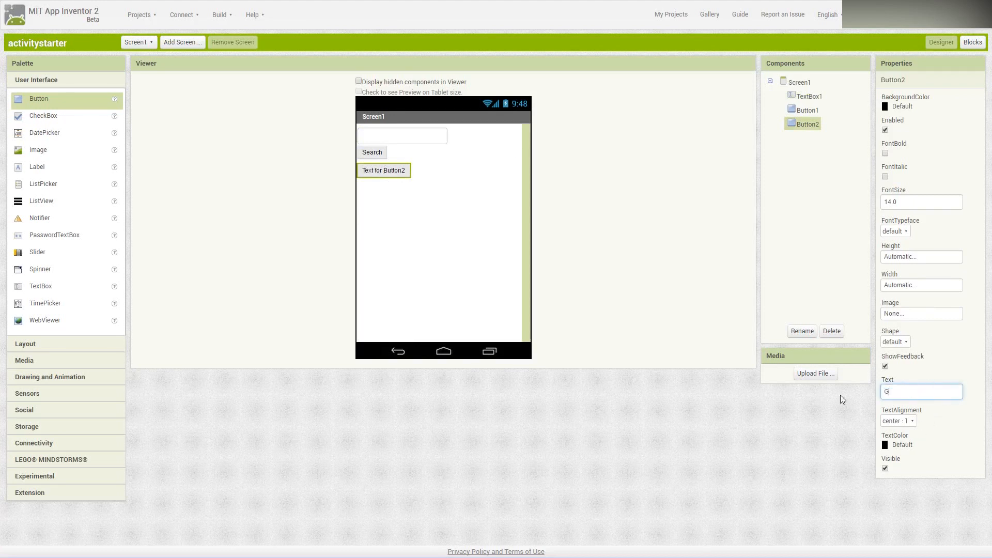
type("oogle!")
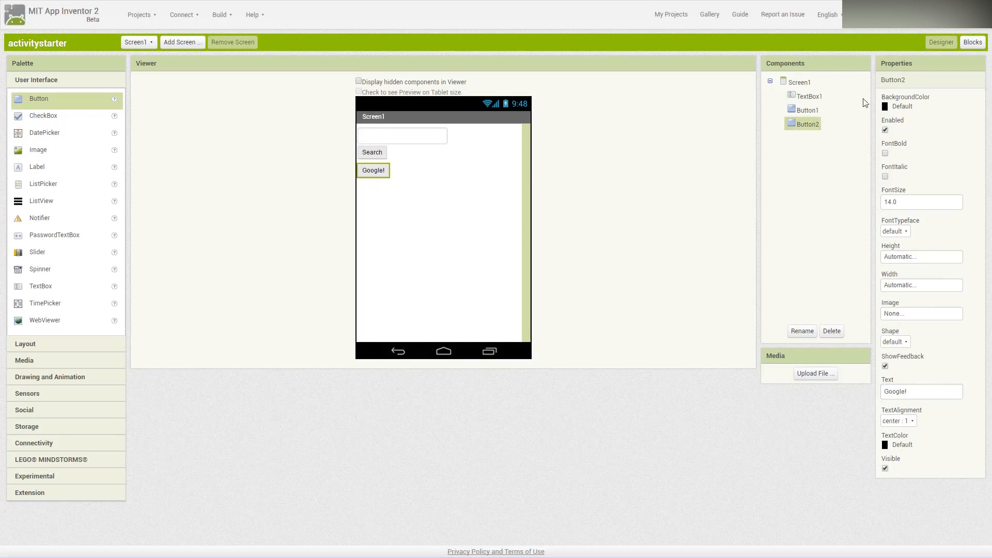
Set Button2's BackgroundColor to Yellow and Button1's to Cyan (after trying Blue).
left_click(884, 106)
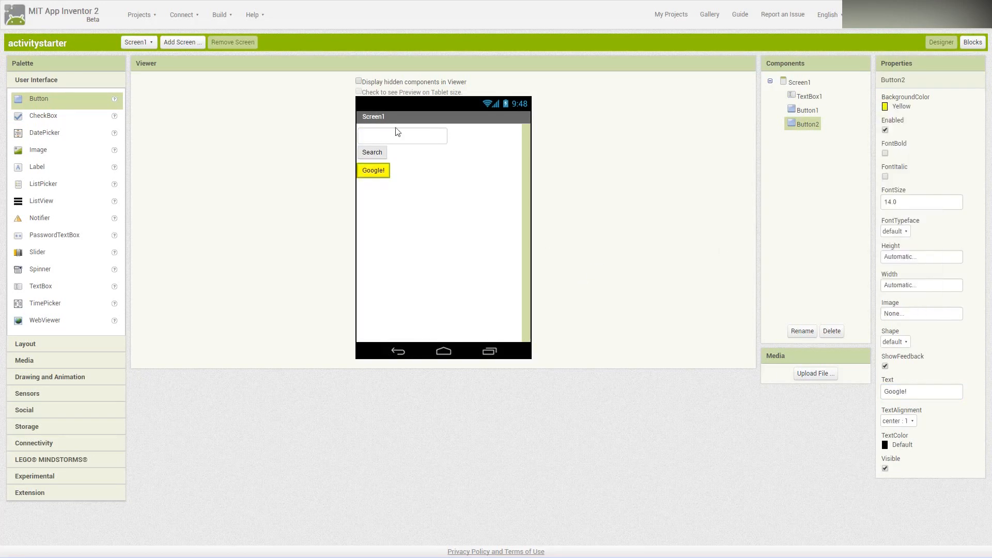
left_click(808, 110)
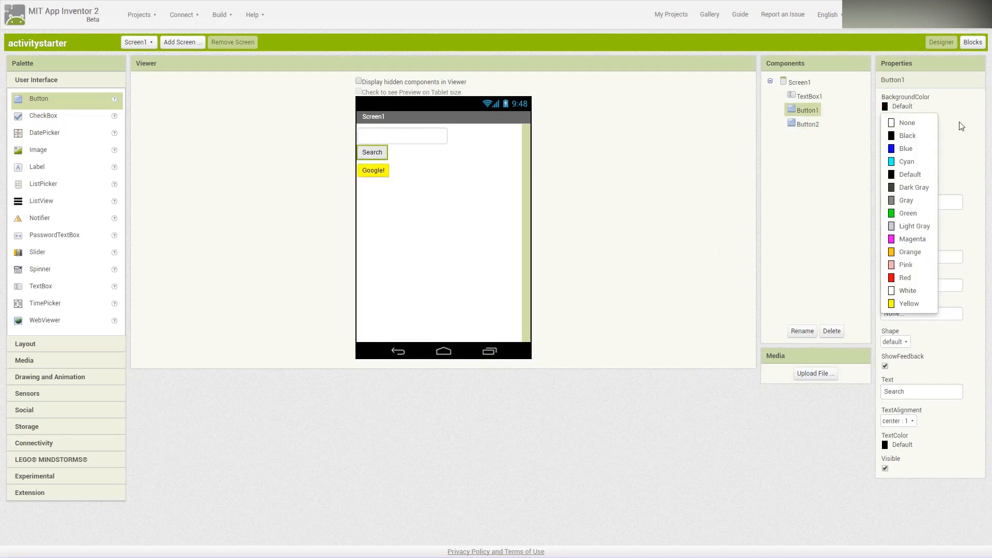
left_click(905, 149)
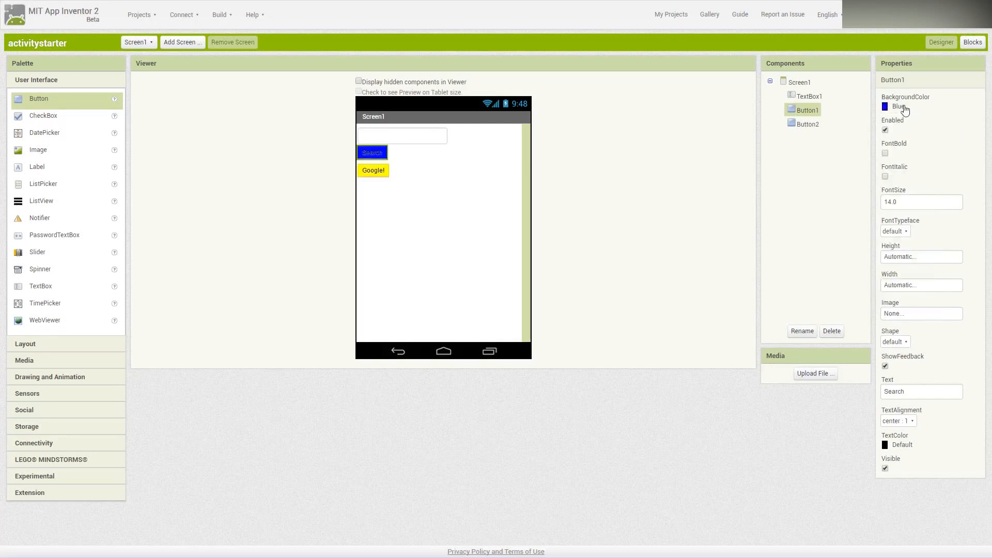
left_click(890, 107)
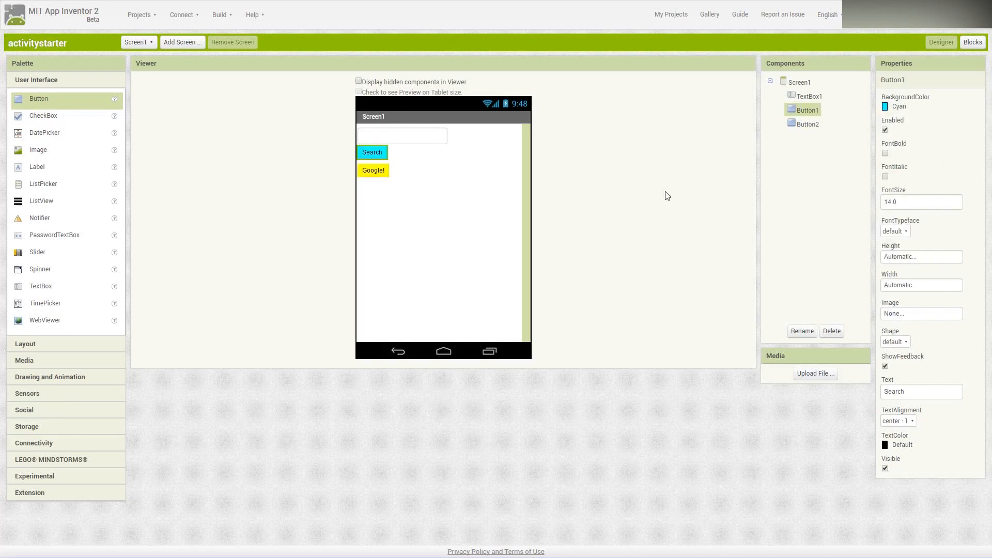
left_click(34, 443)
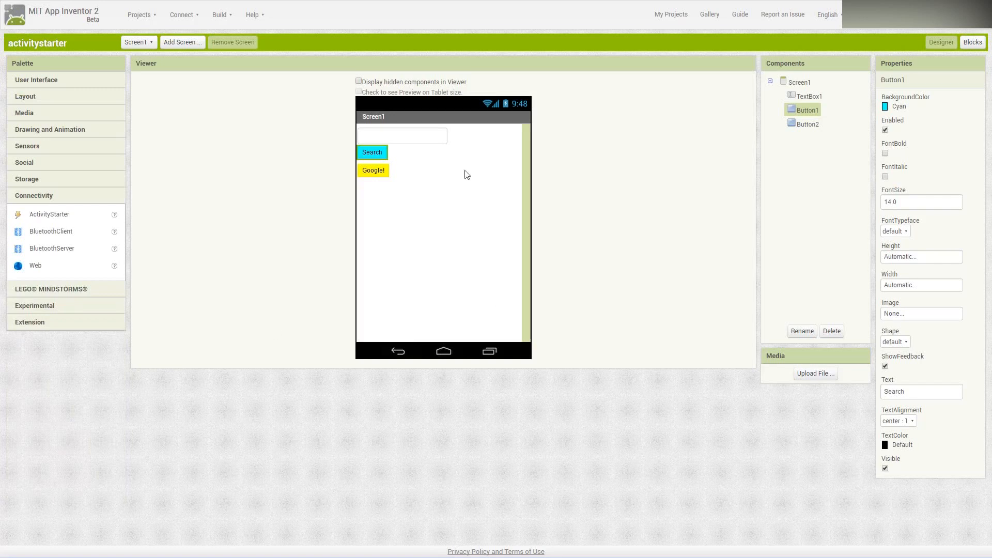
mouse_move(496, 174)
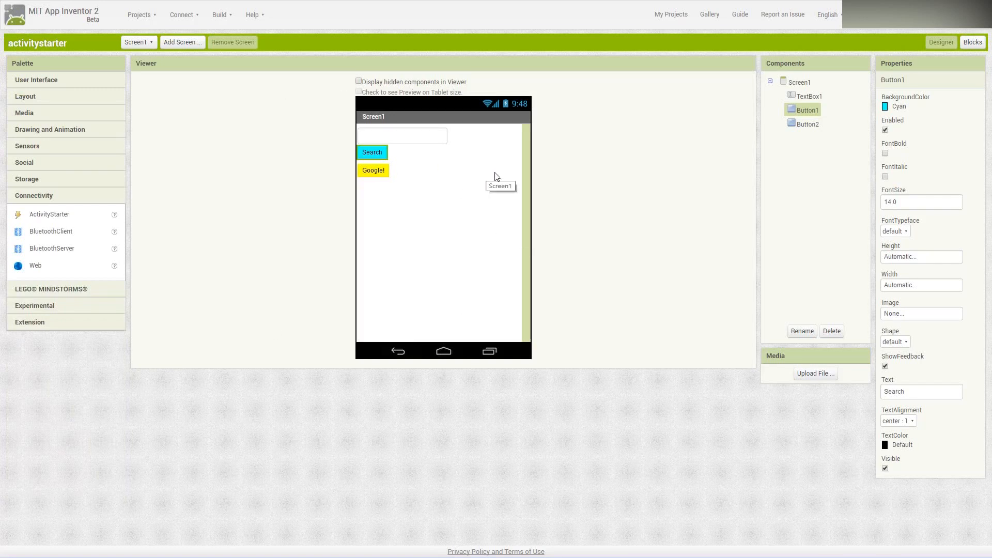
mouse_move(35, 208)
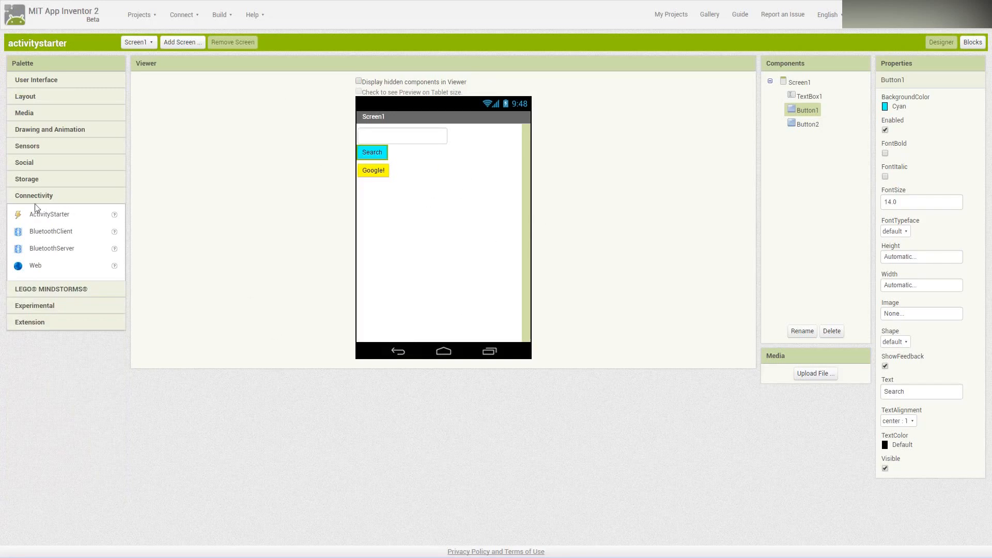
mouse_move(57, 221)
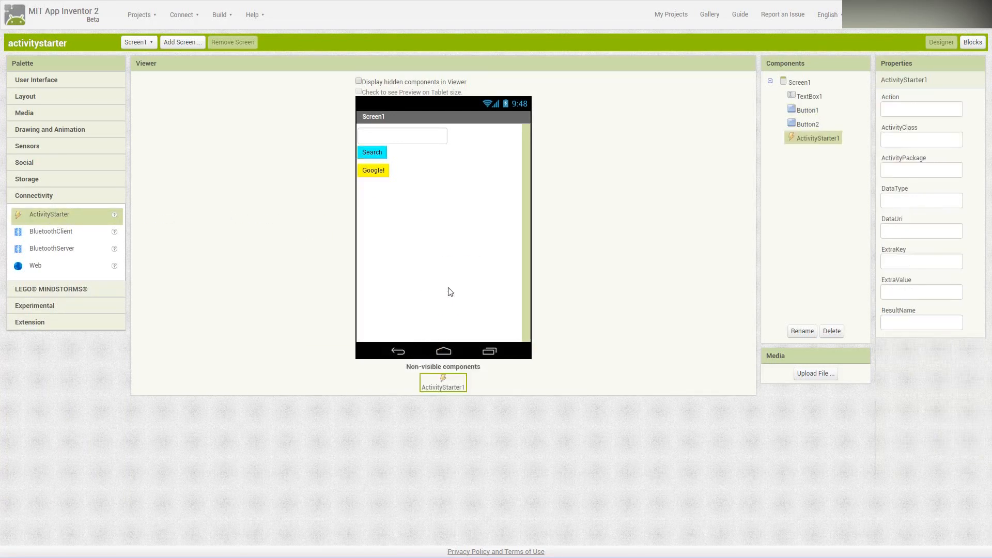
mouse_move(490, 218)
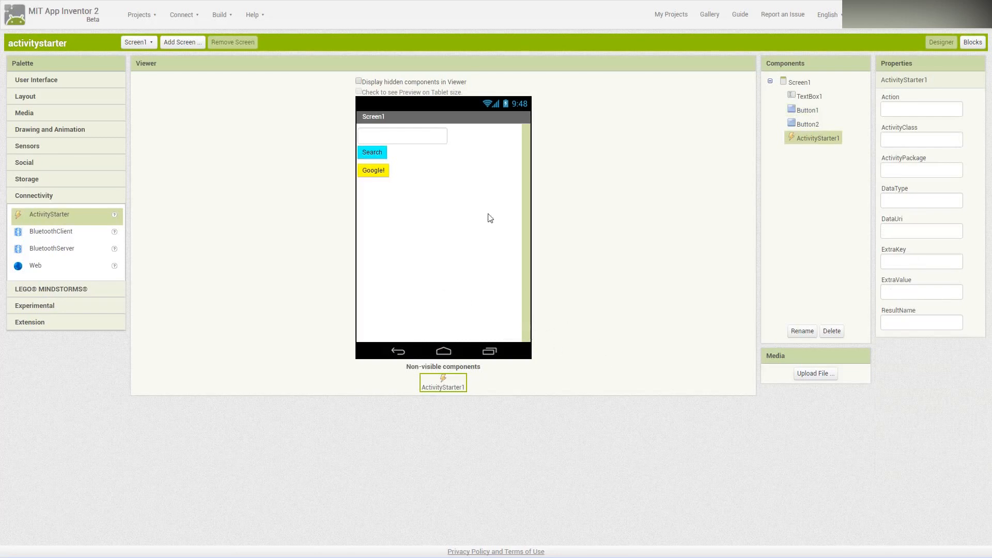
mouse_move(610, 321)
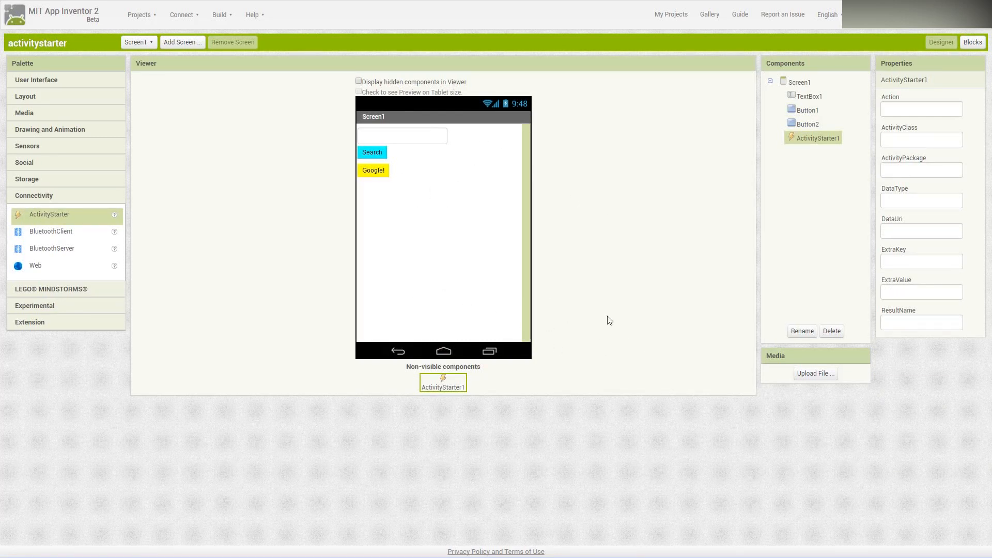
mouse_move(411, 308)
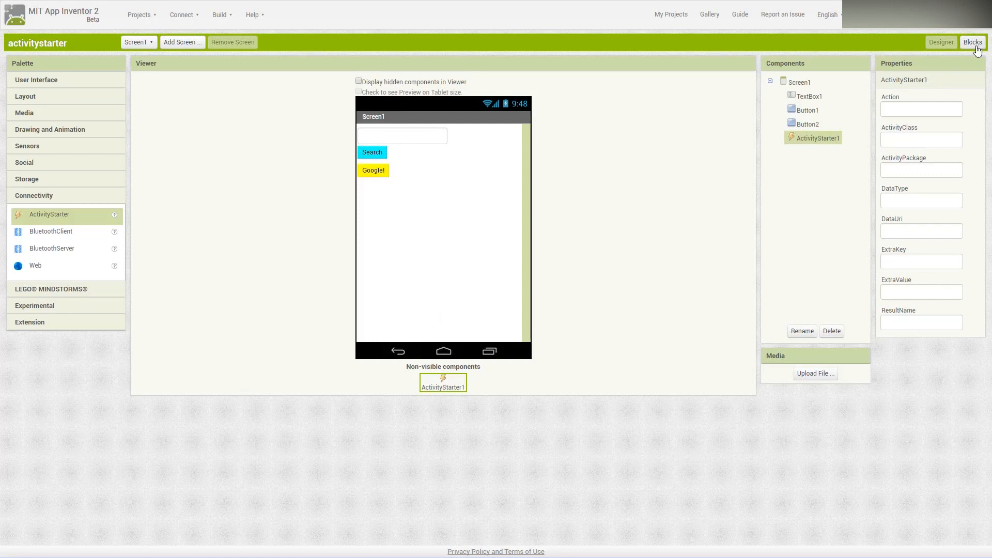
mouse_move(897, 94)
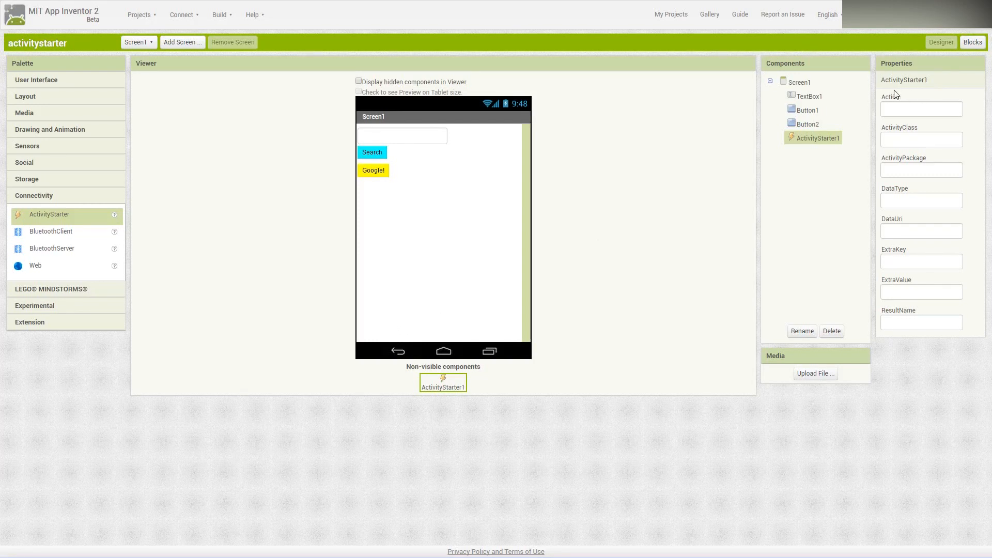
mouse_move(930, 122)
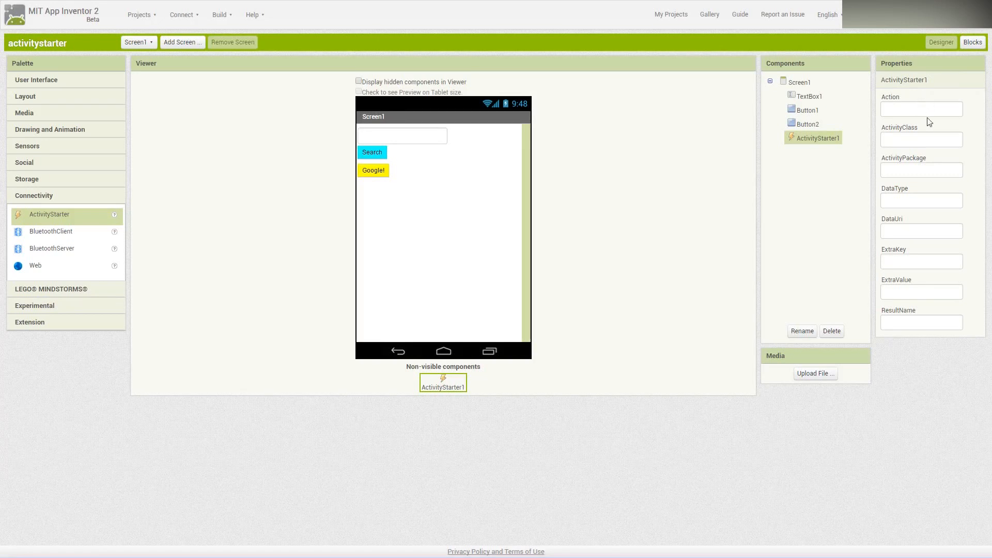
Enter android.intent.action.VIEW as ActivityStarter1's Action property.
left_click(922, 109)
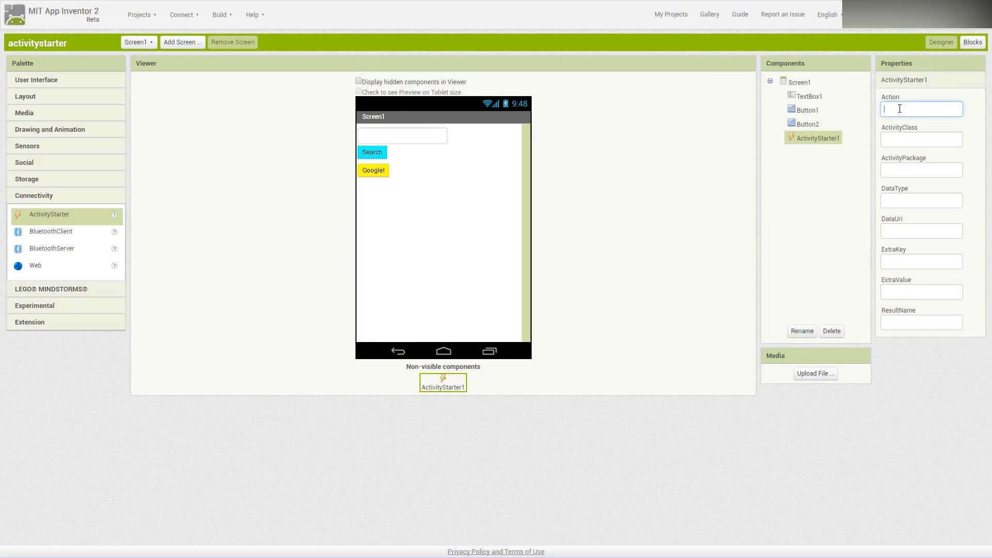
mouse_move(908, 109)
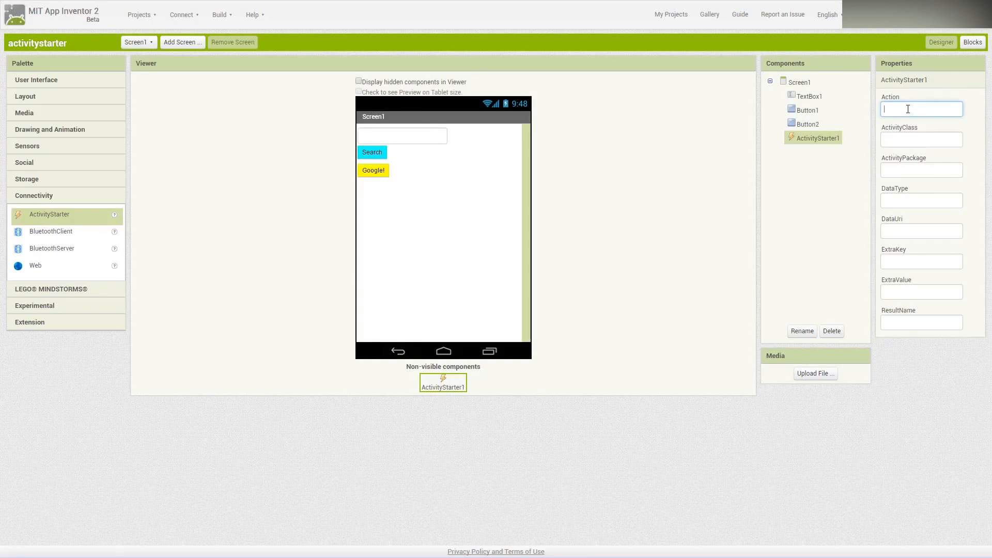
type("android.intent.action.VIEW")
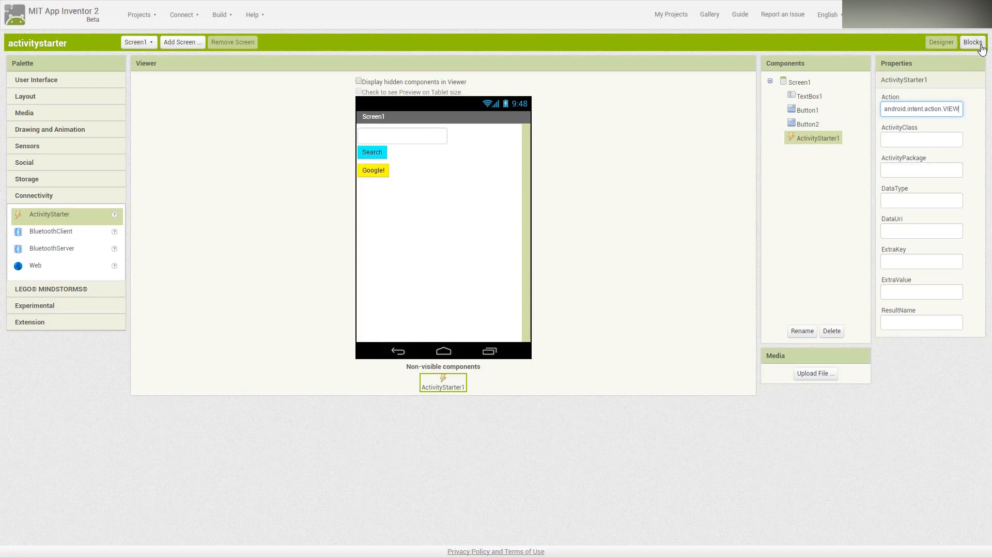
In the Blocks editor, put a set ActivityStarter1.DataUri block inside when Button1.Click.
left_click(970, 42)
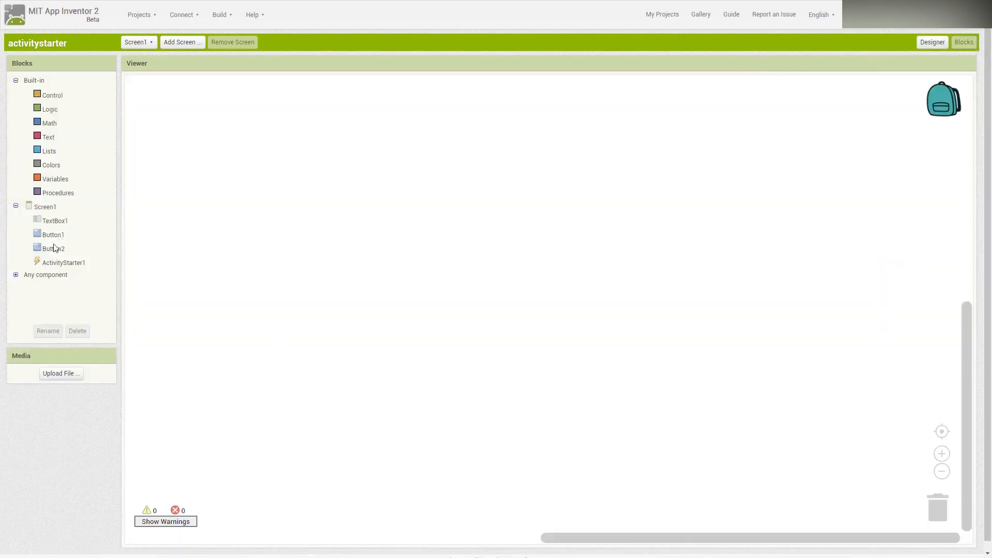
left_click(51, 235)
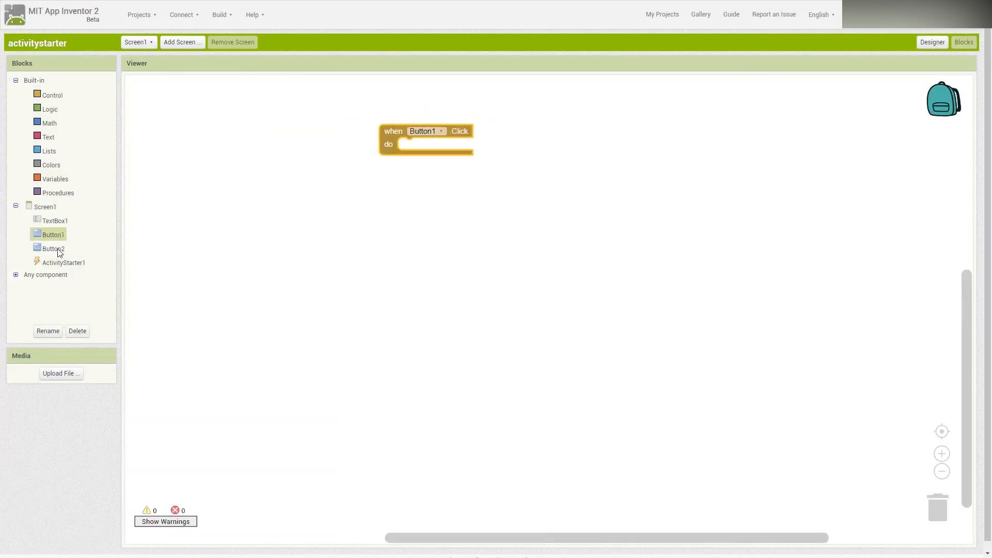
left_click(64, 263)
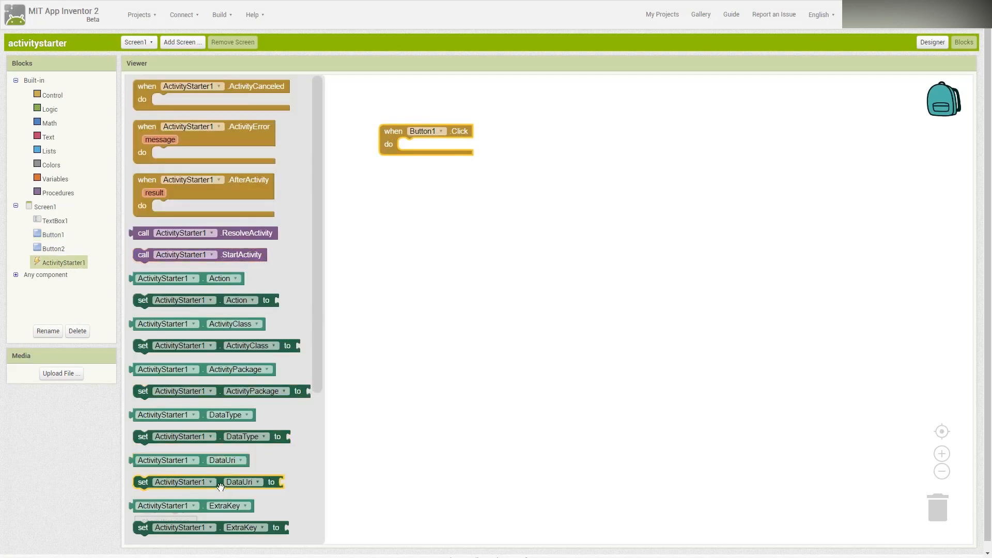
left_click_drag(184, 481, 456, 148)
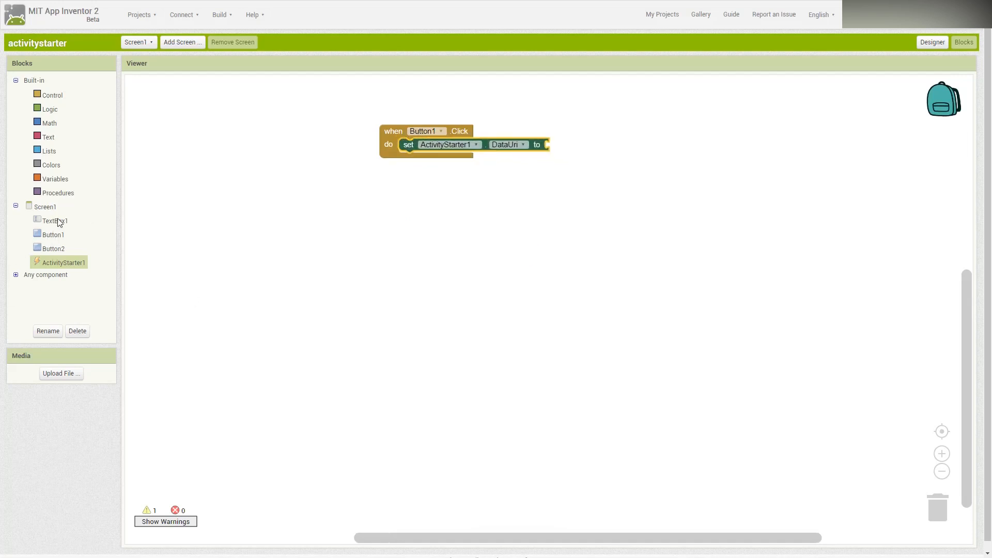
Plug TextBox1.Text into the DataUri socket of Button1's Click handler.
left_click(51, 220)
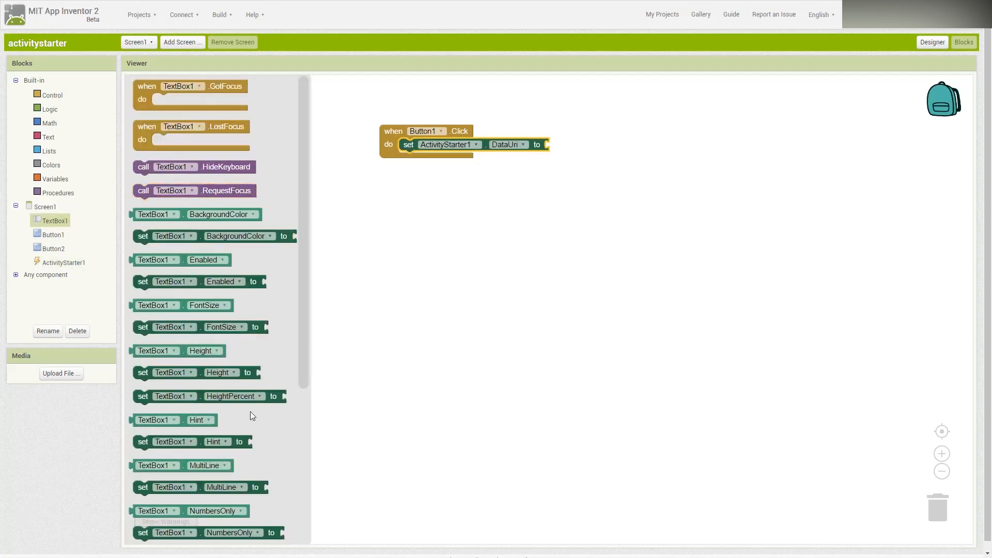
scroll("down", 3)
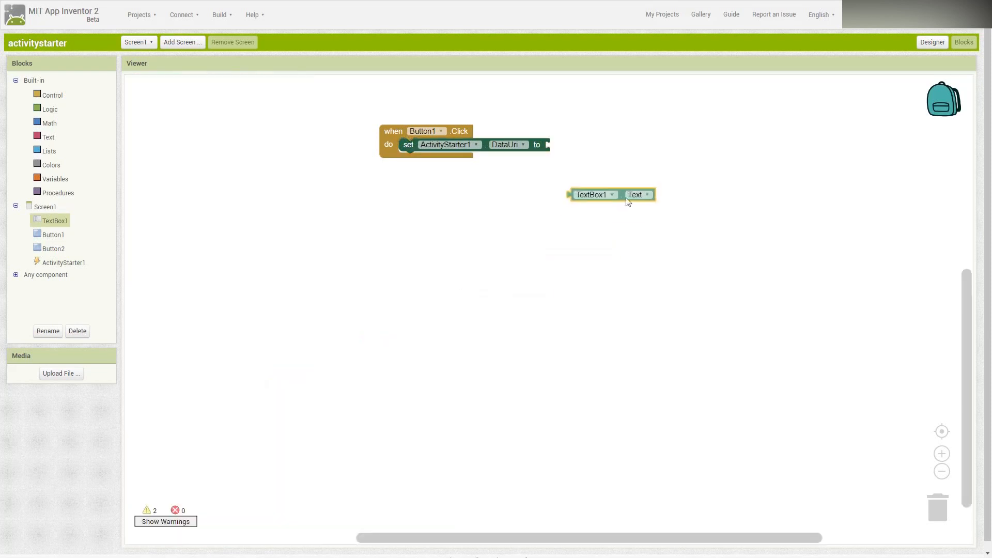
left_click_drag(610, 194, 592, 145)
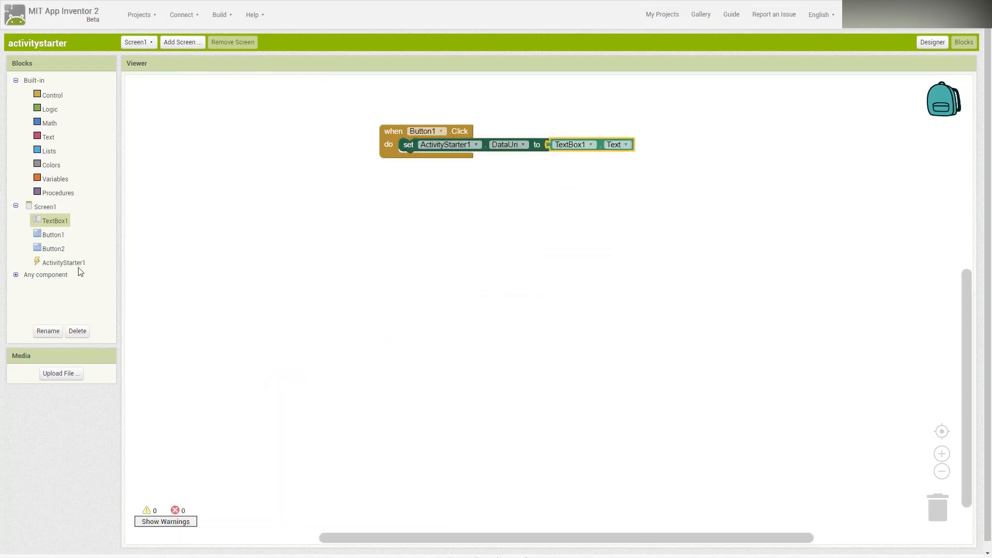
left_click(63, 263)
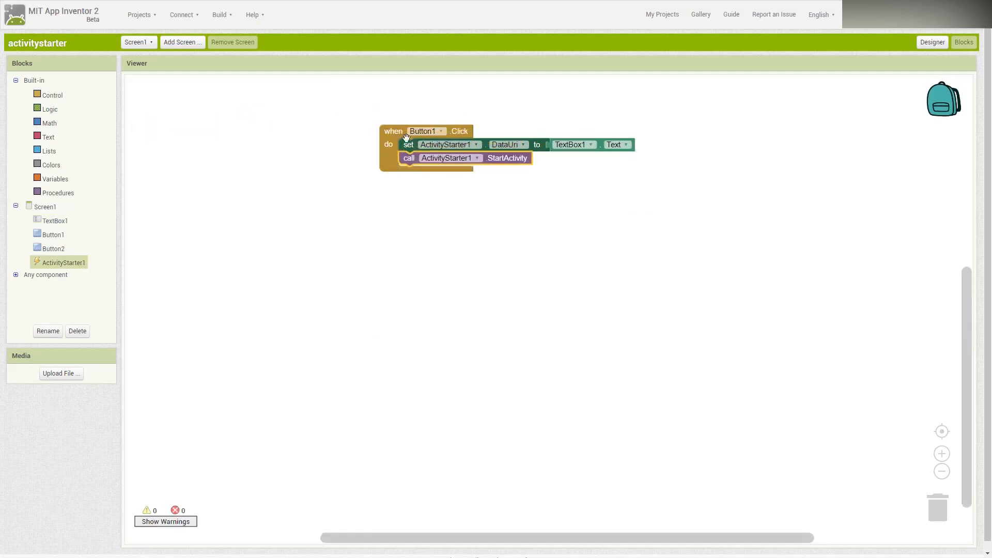
Add a when Button2.Click event holding a set ActivityStarter1.DataUri block.
left_click(52, 235)
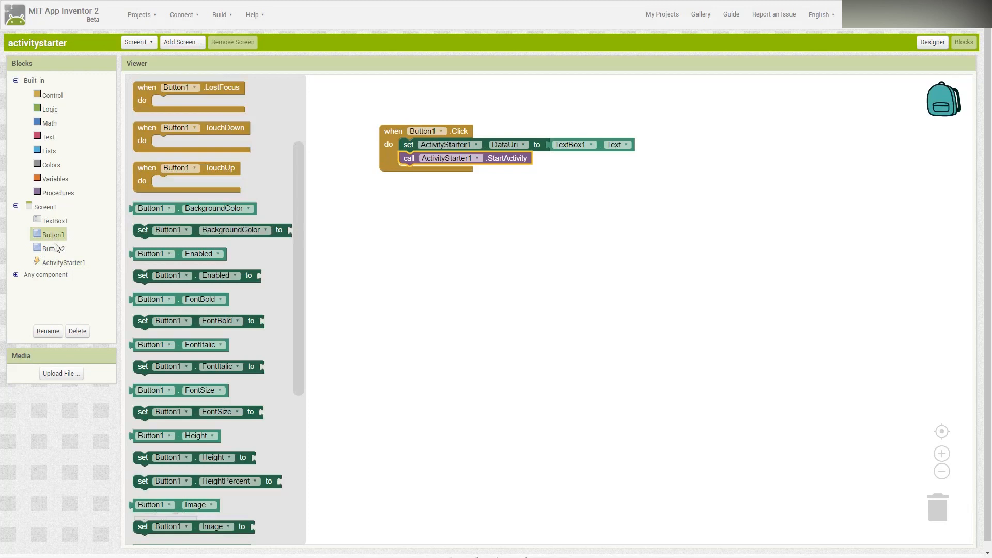
left_click(53, 248)
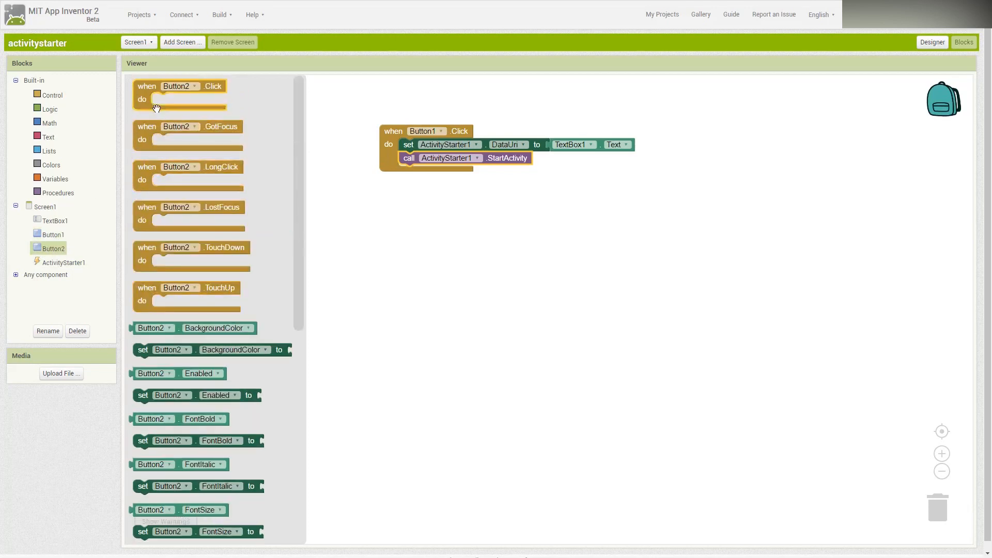
left_click_drag(179, 92, 424, 207)
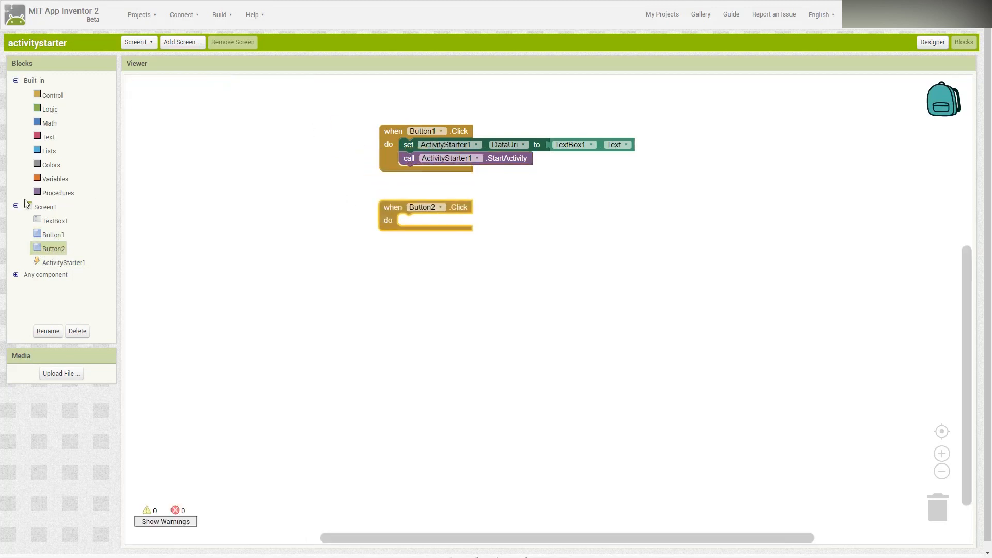
left_click(65, 263)
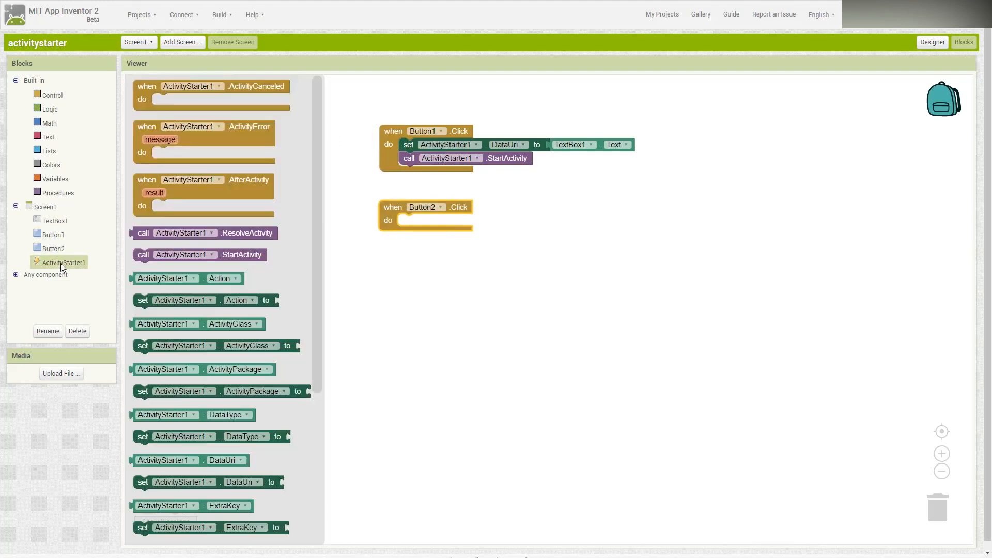
mouse_move(213, 488)
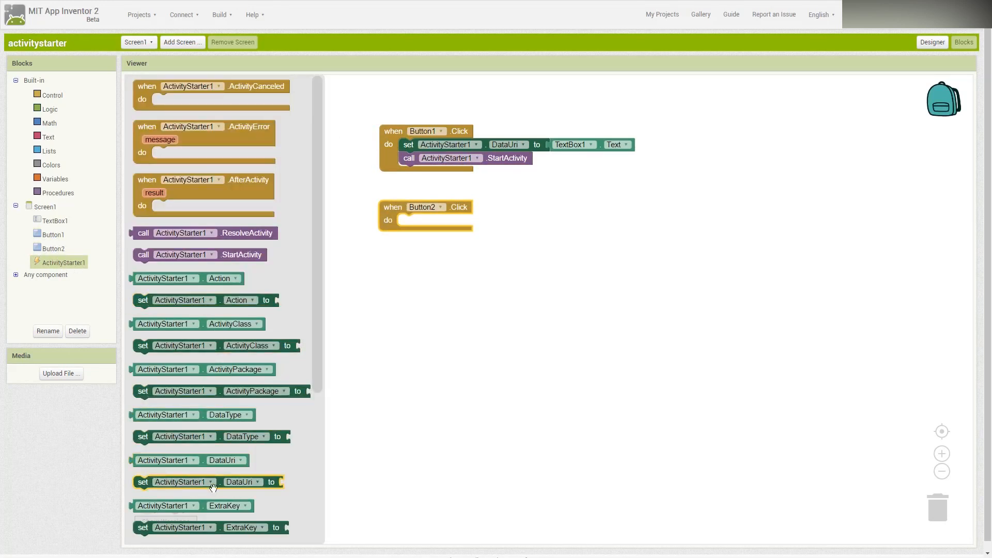
left_click_drag(180, 481, 436, 220)
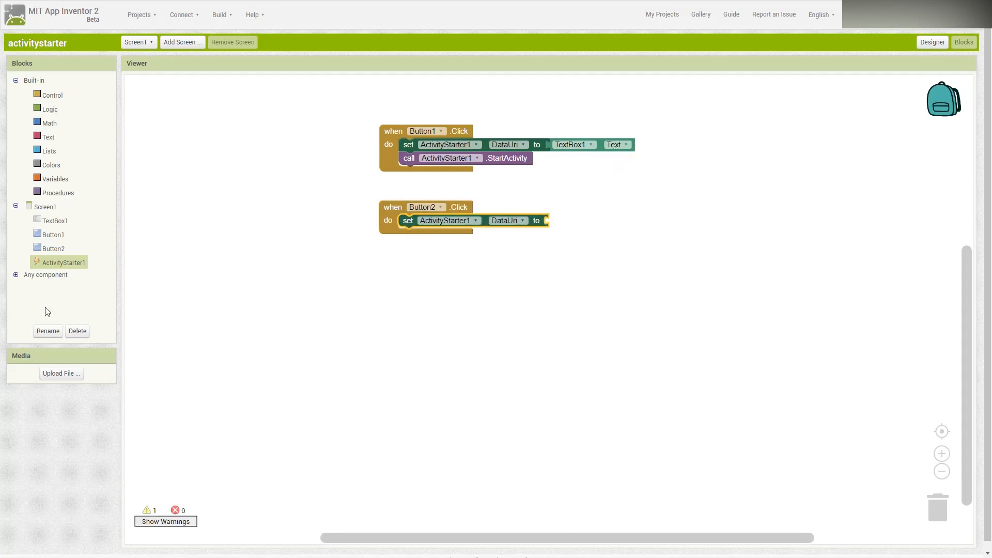
left_click(50, 137)
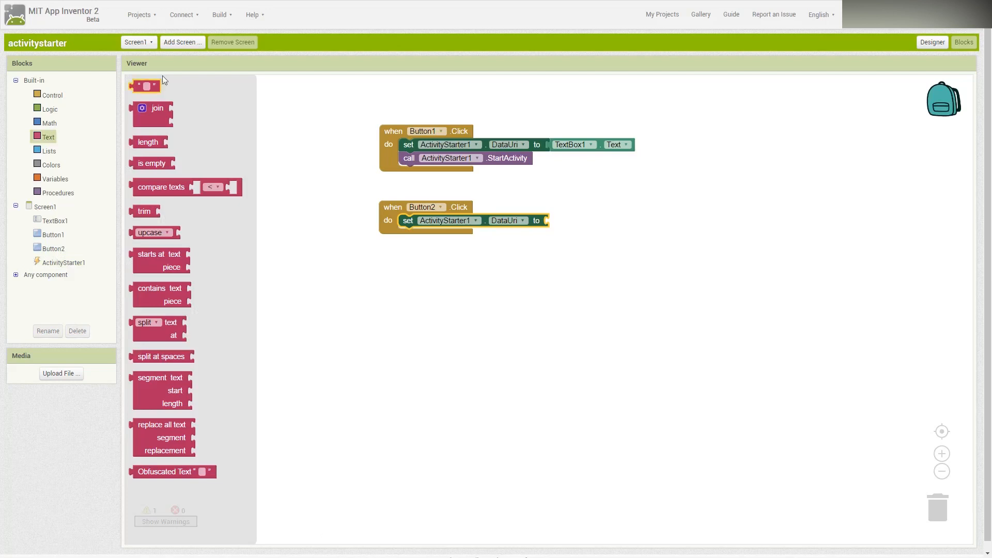
left_click_drag(146, 86, 563, 220)
type("http://www.goog")
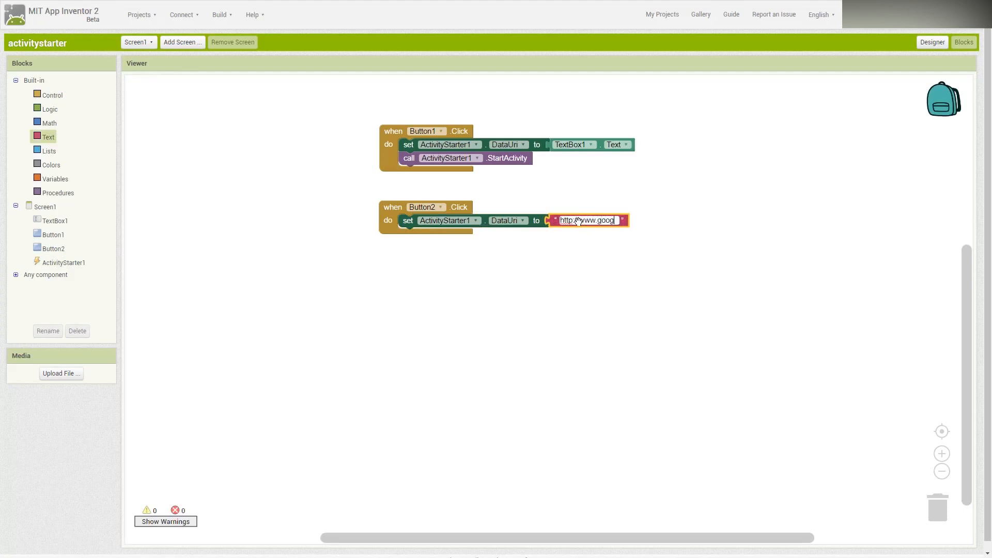
type("le.com")
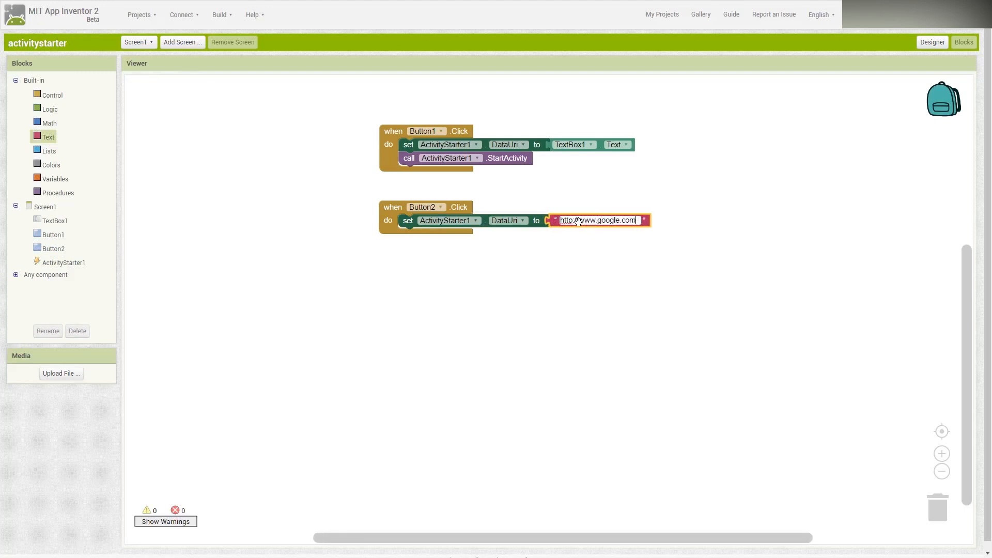
left_click(676, 244)
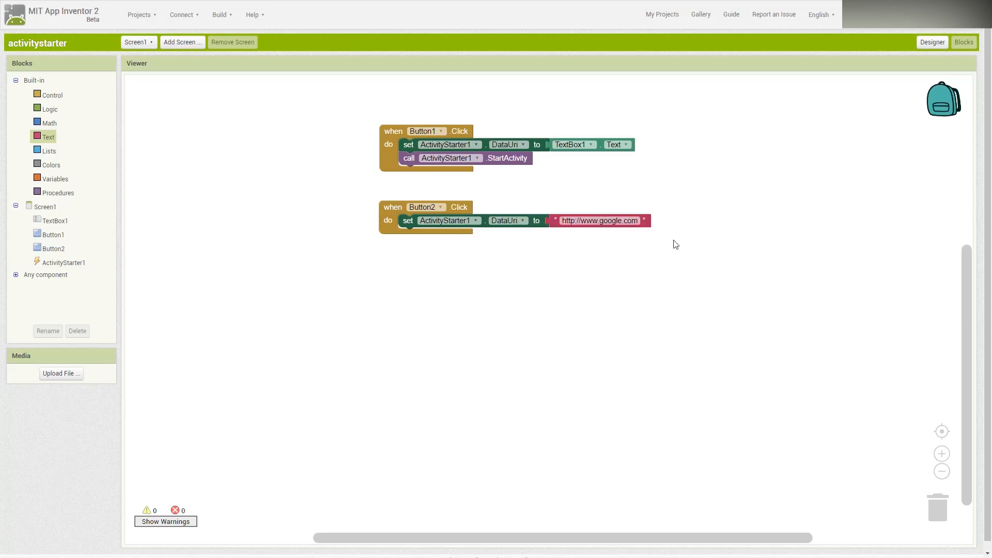
mouse_move(58, 266)
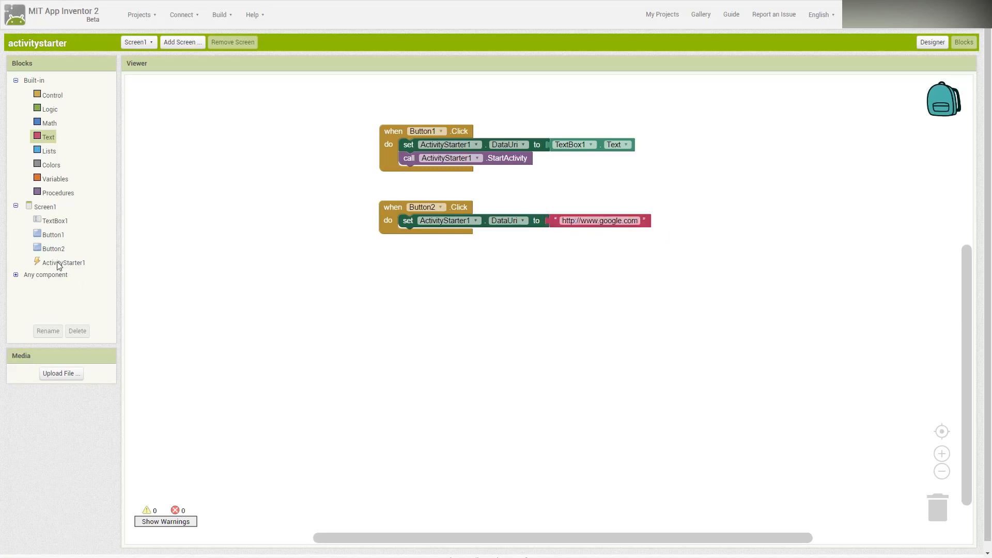
Add call ActivityStarter1.StartActivity to Button2's handler and check the Designer view.
left_click(64, 263)
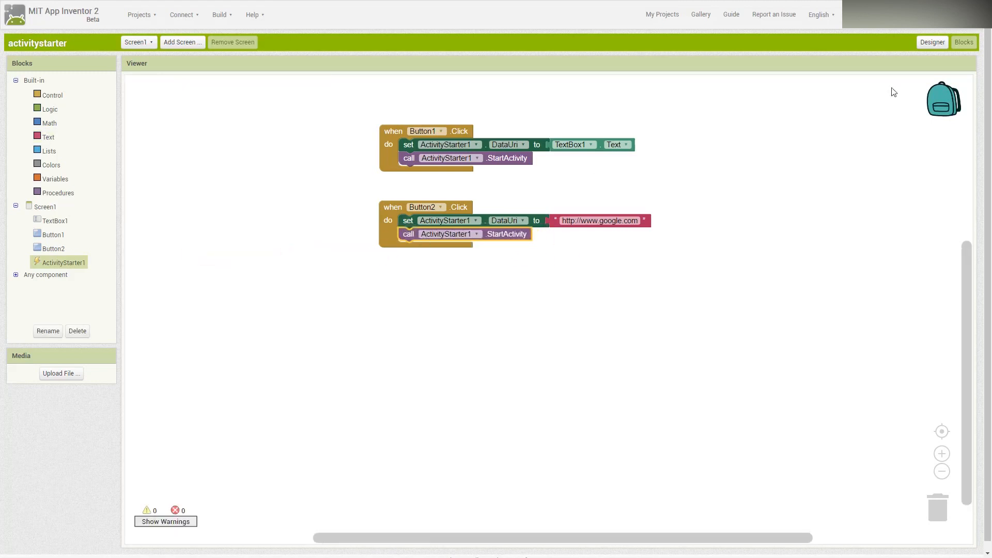
left_click(933, 41)
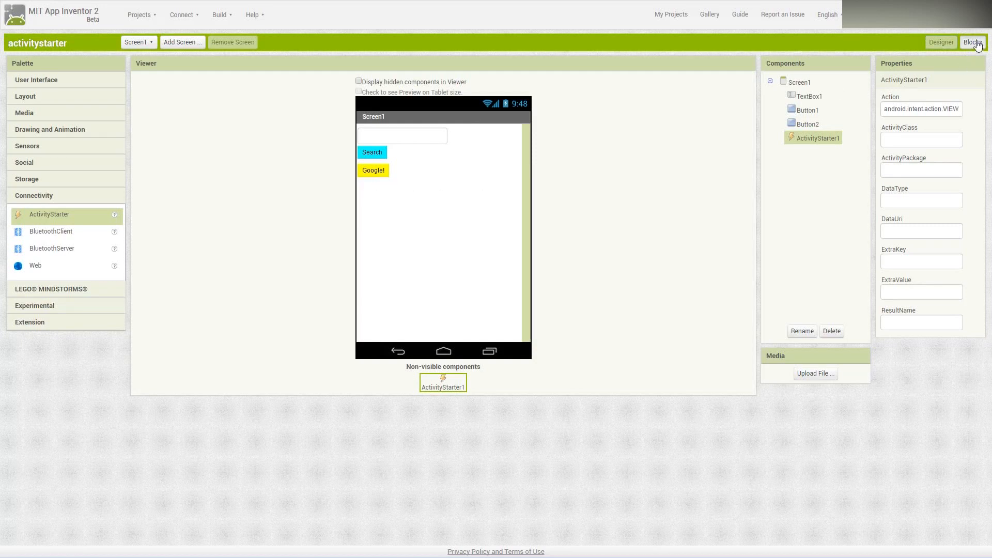
left_click(970, 43)
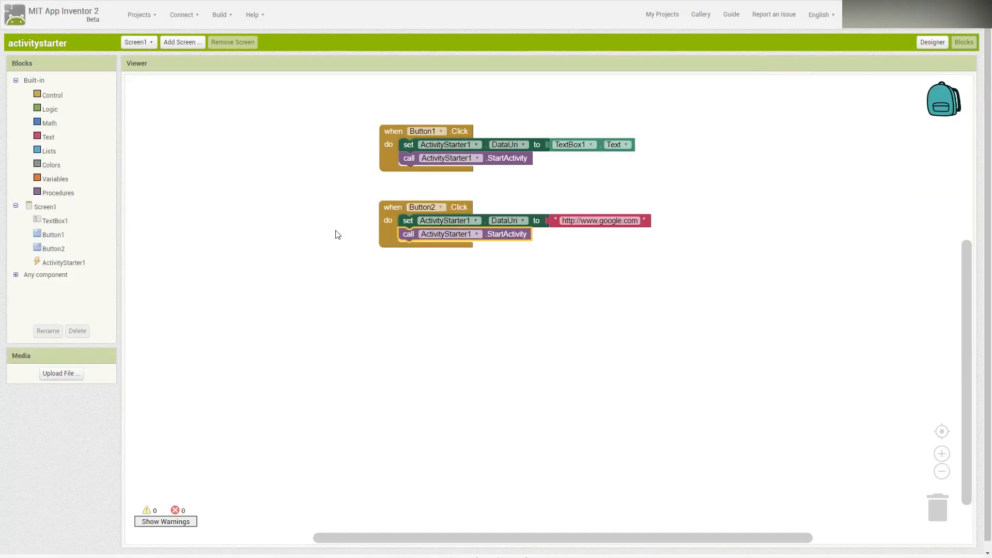